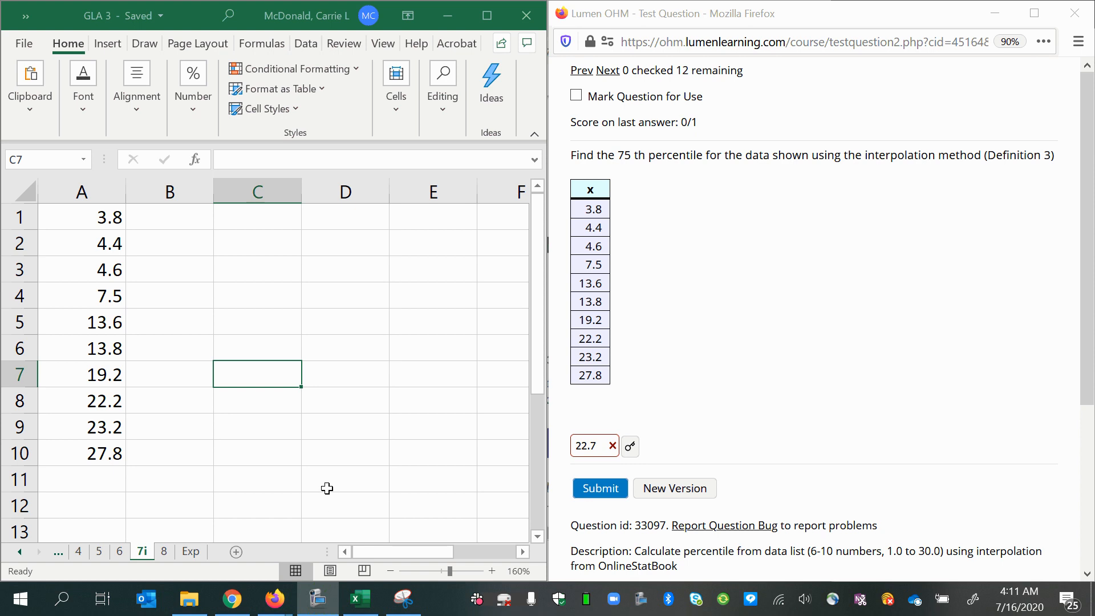
{"action": "mouse_move", "coordinate": [343, 481]}
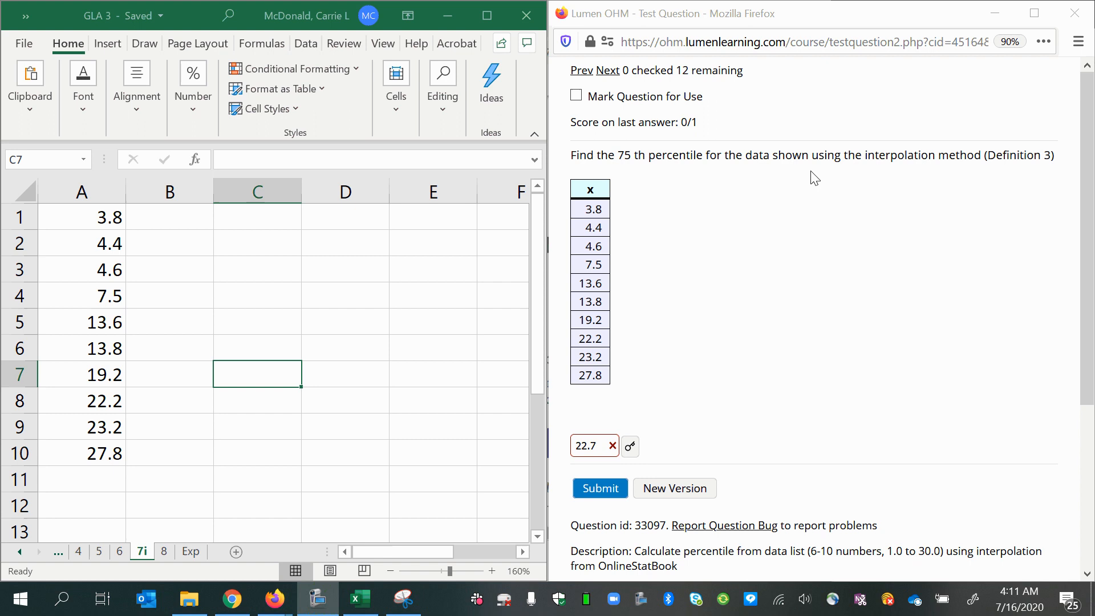
{"action": "mouse_move", "coordinate": [901, 179]}
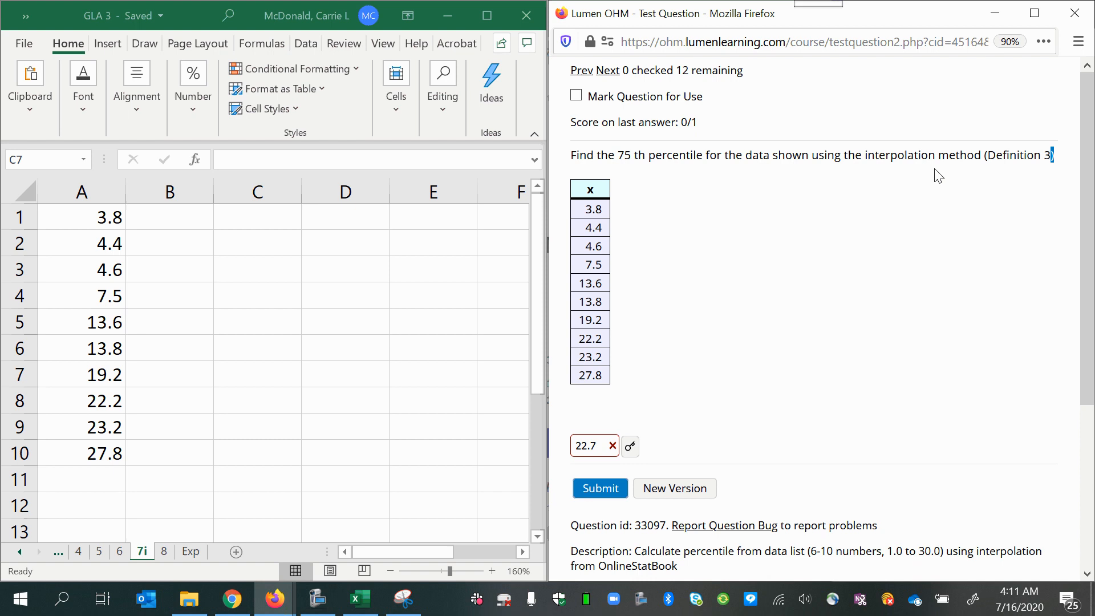
- Highlight the phrase 'interpolation method (Definition 3)' in the question text
{"action": "left_click_drag", "start_coordinate": [863, 155], "coordinate": [1050, 155]}
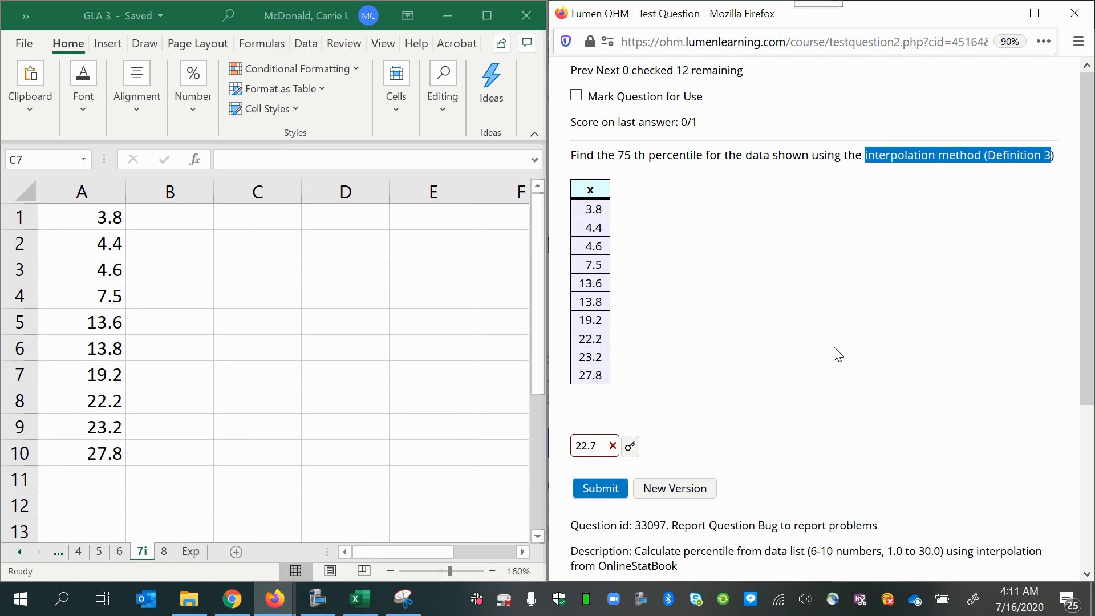
{"action": "mouse_move", "coordinate": [761, 366]}
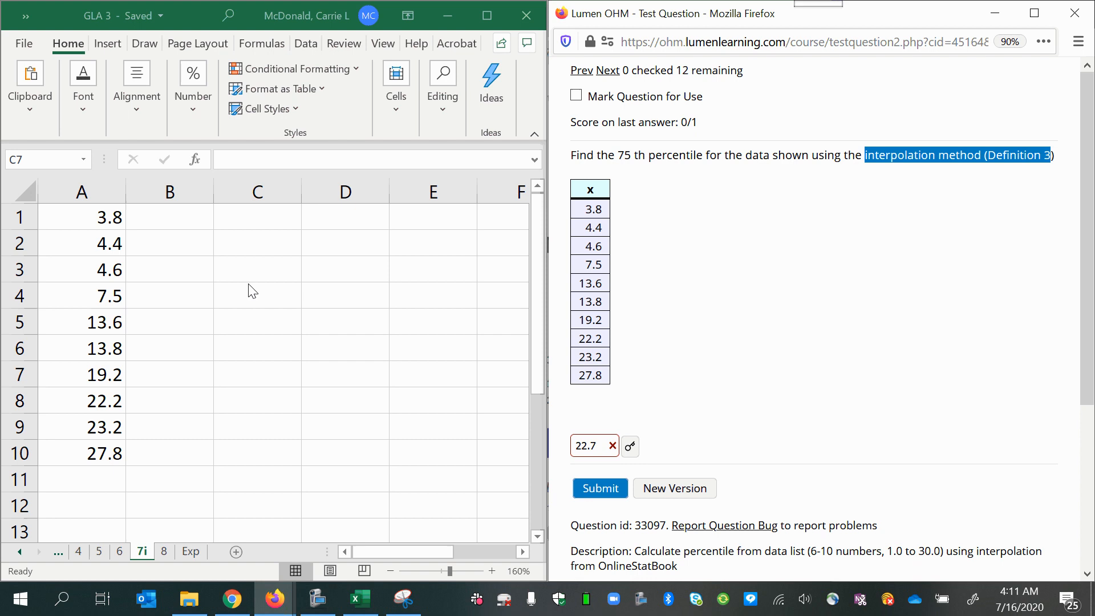
{"action": "mouse_move", "coordinate": [653, 162]}
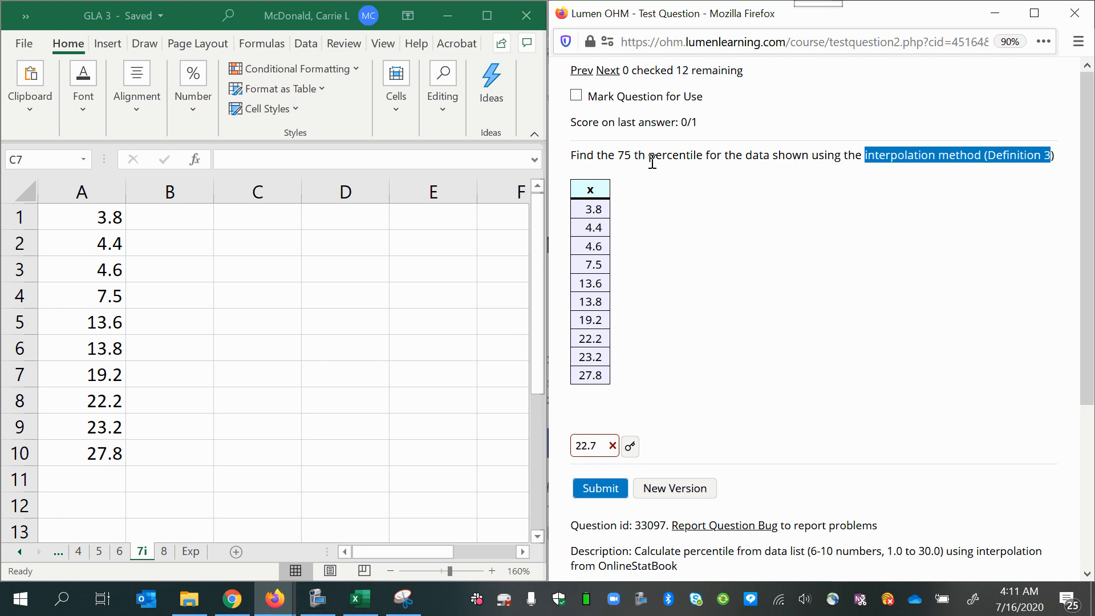
{"action": "mouse_move", "coordinate": [696, 194]}
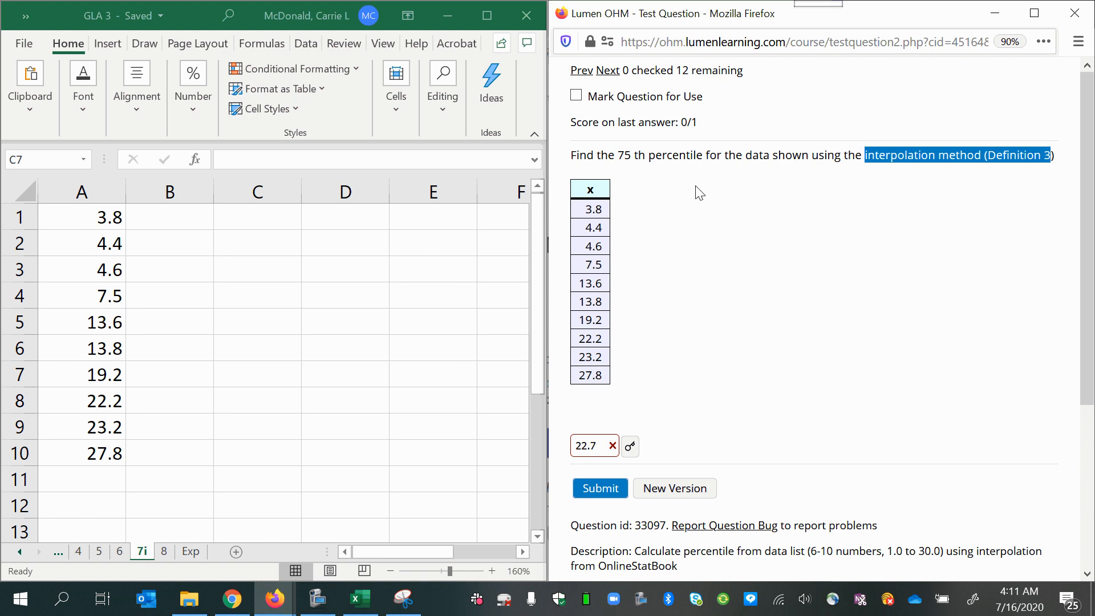
{"action": "mouse_move", "coordinate": [698, 242]}
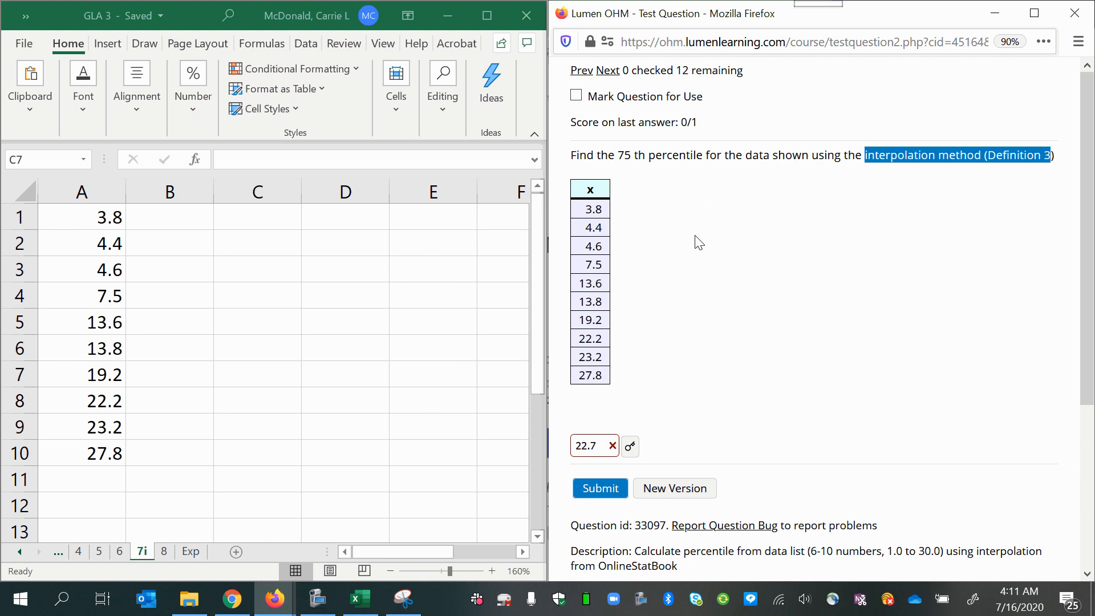
{"action": "mouse_move", "coordinate": [735, 365]}
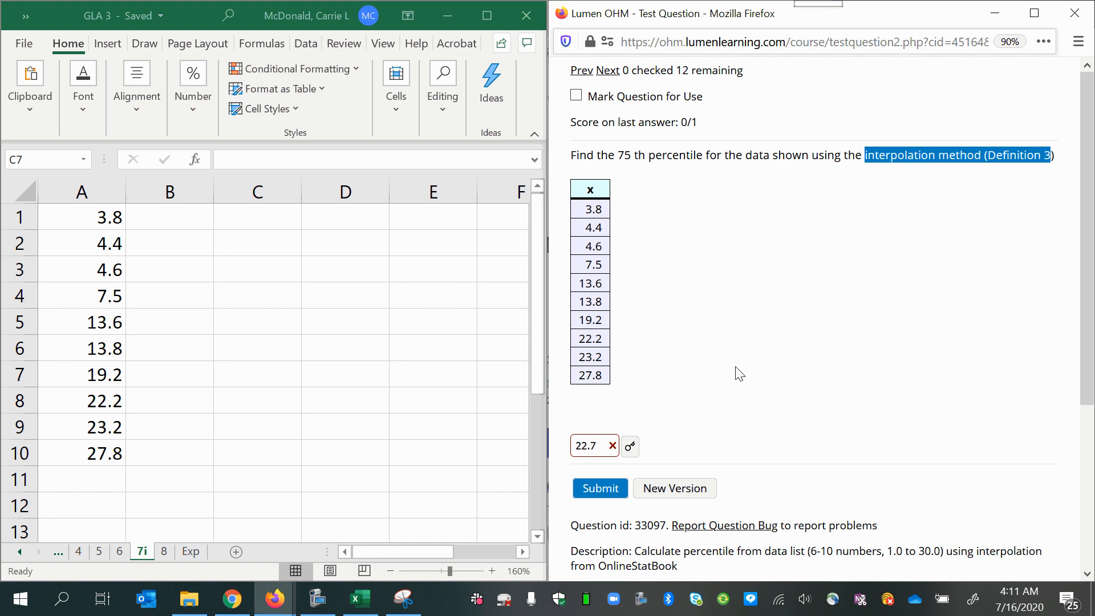
{"action": "mouse_move", "coordinate": [708, 367]}
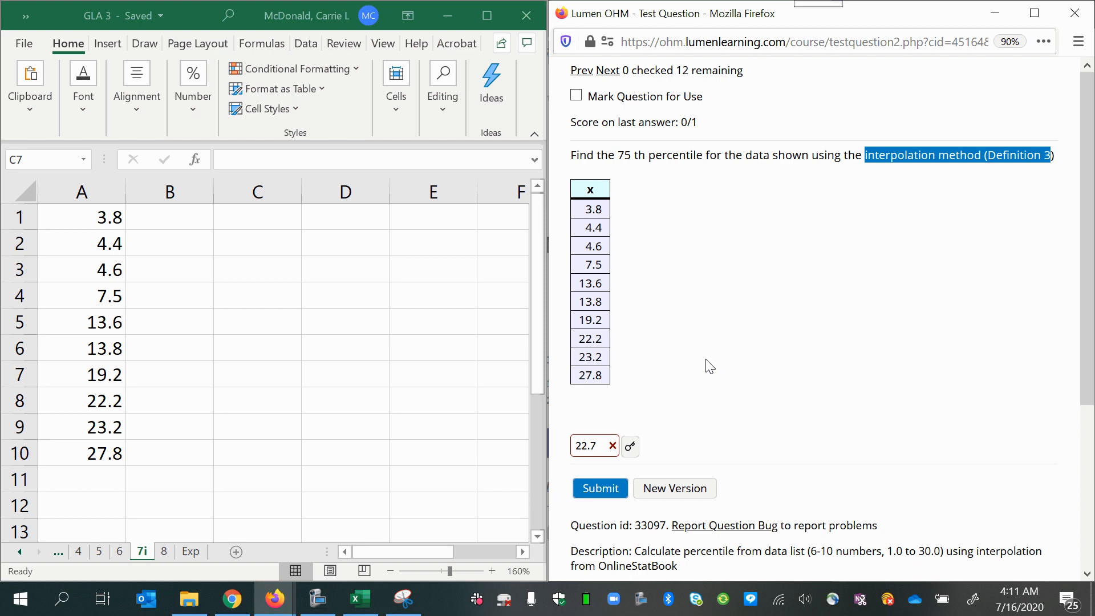
{"action": "mouse_move", "coordinate": [723, 373]}
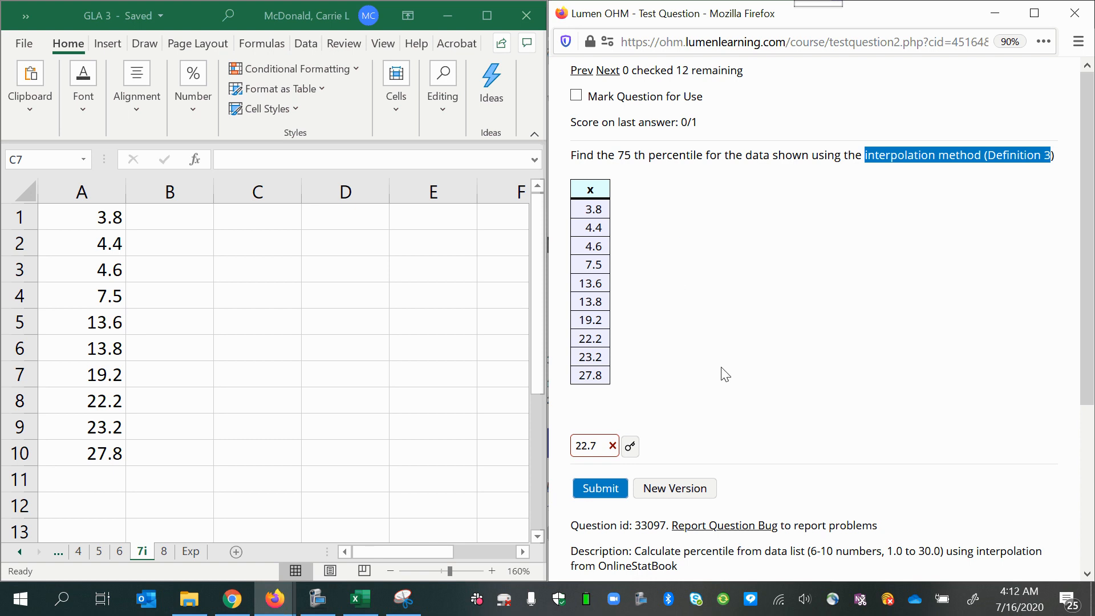
{"action": "mouse_move", "coordinate": [336, 465]}
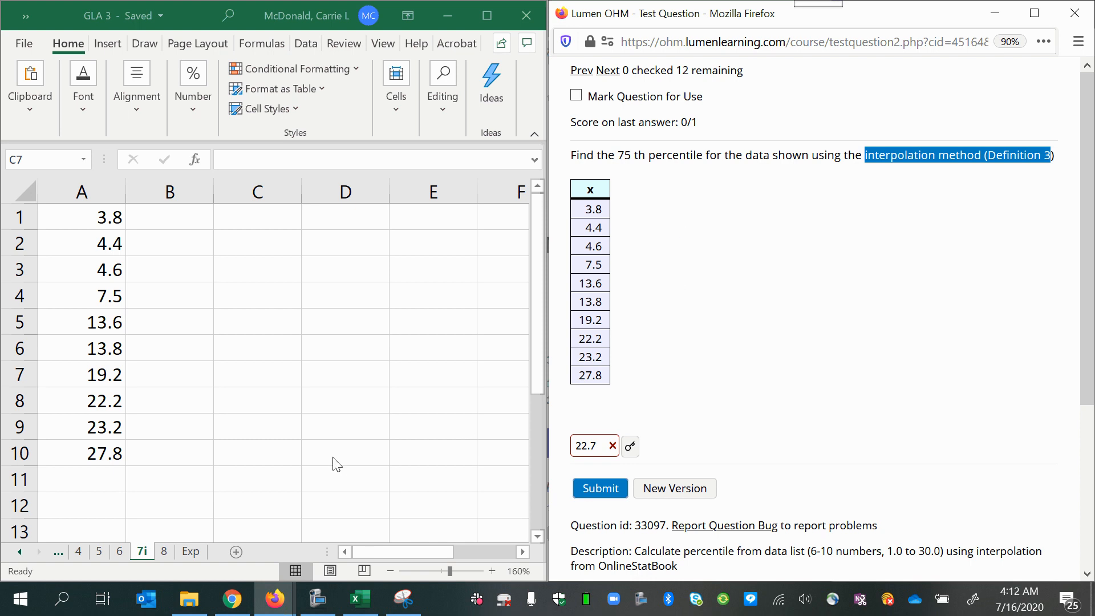
{"action": "mouse_move", "coordinate": [237, 401]}
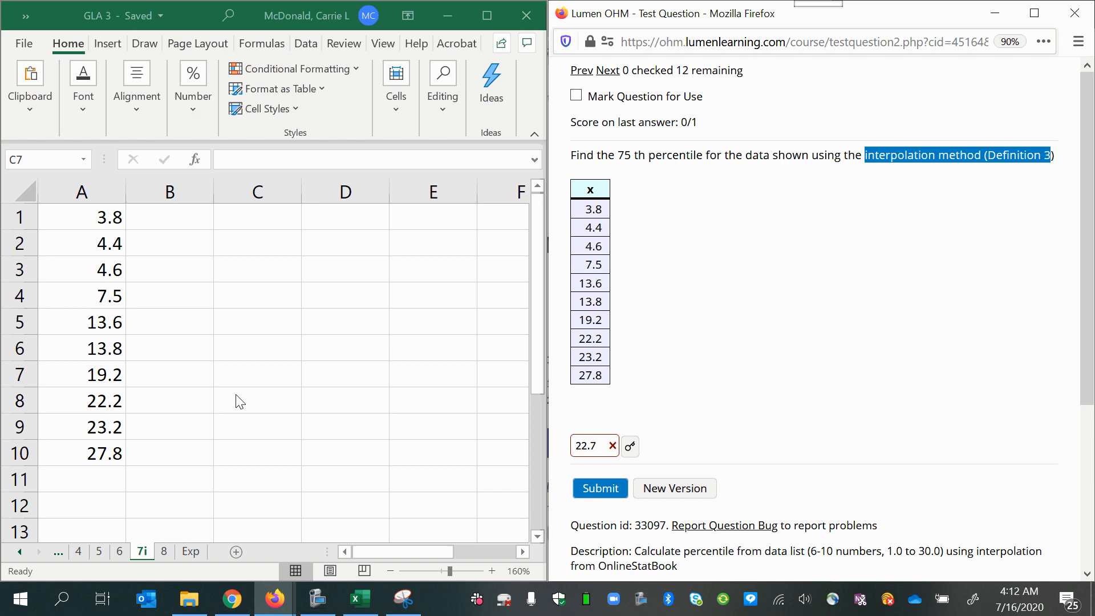
- Enter the label 'P_75 =' in cell C1 beside the ten data values
{"action": "left_click", "coordinate": [258, 374]}
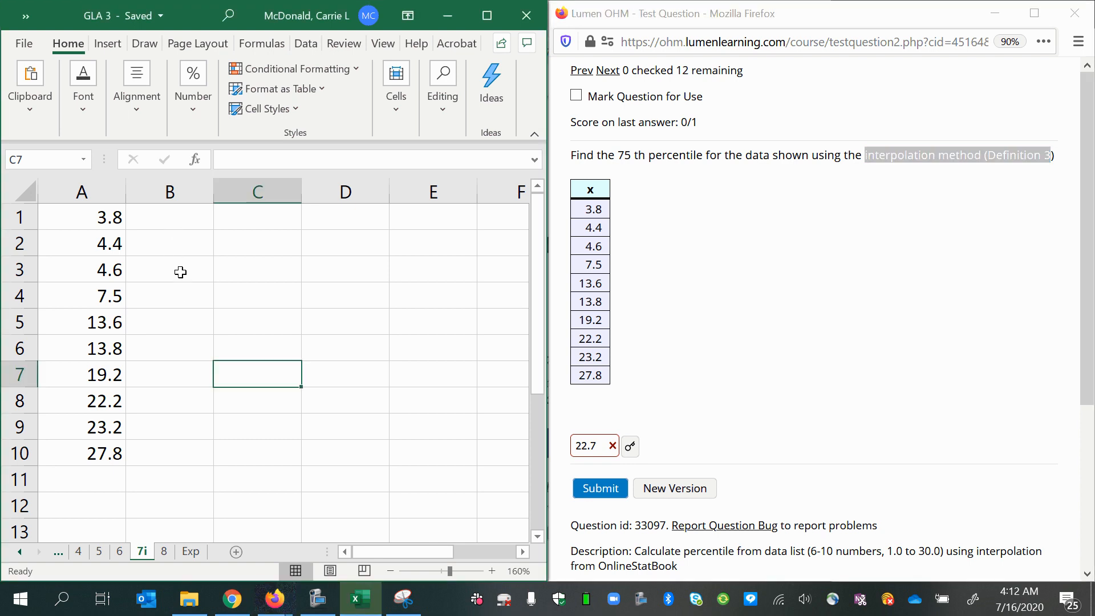
{"action": "left_click", "coordinate": [258, 216]}
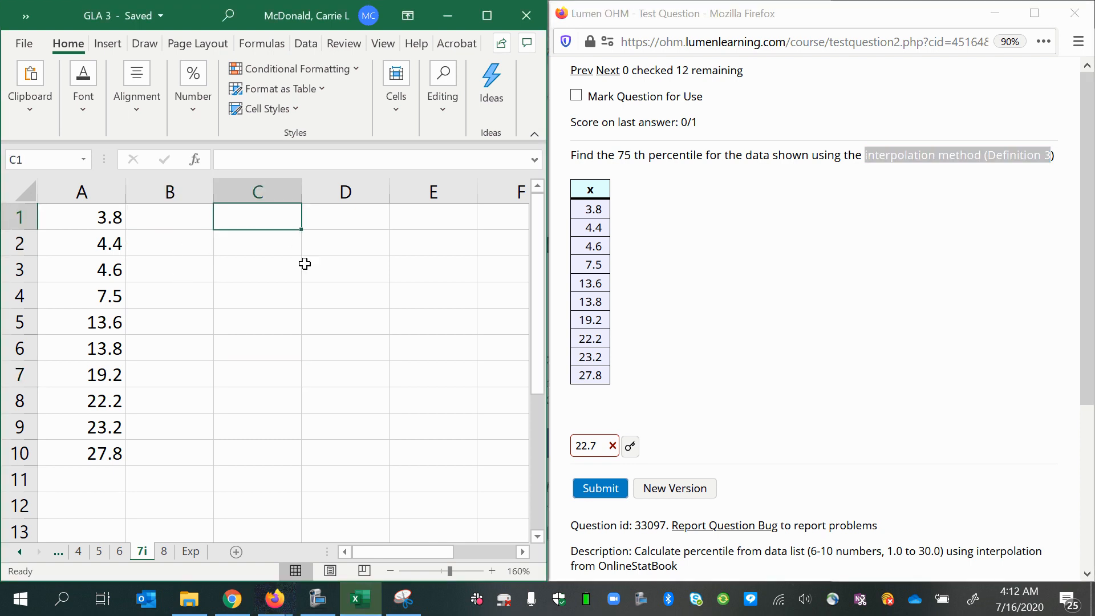
{"action": "mouse_move", "coordinate": [382, 427]}
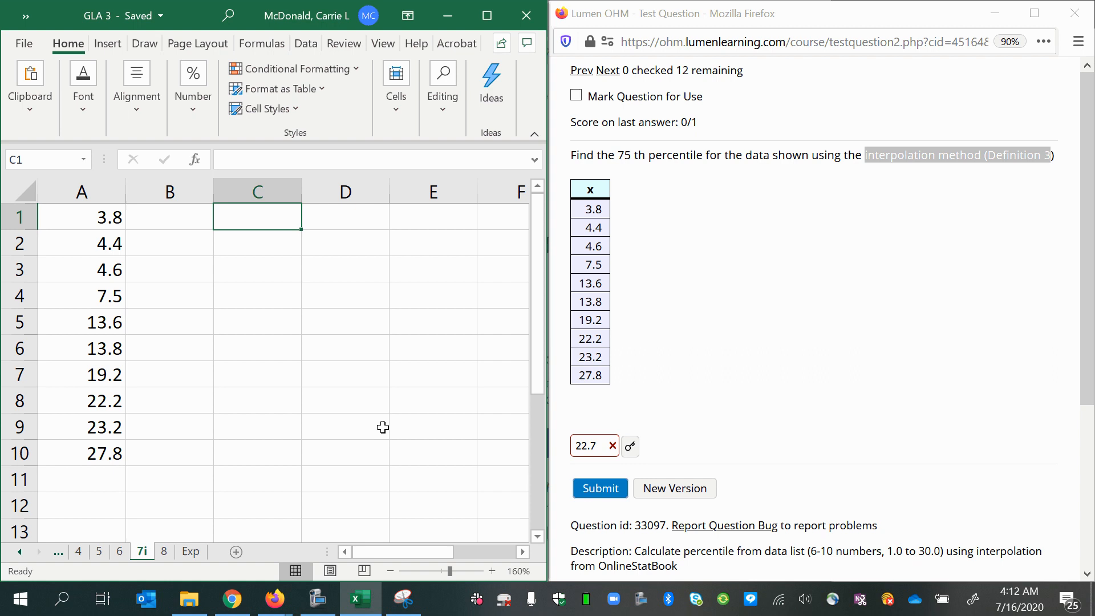
{"action": "type", "text": "P_"}
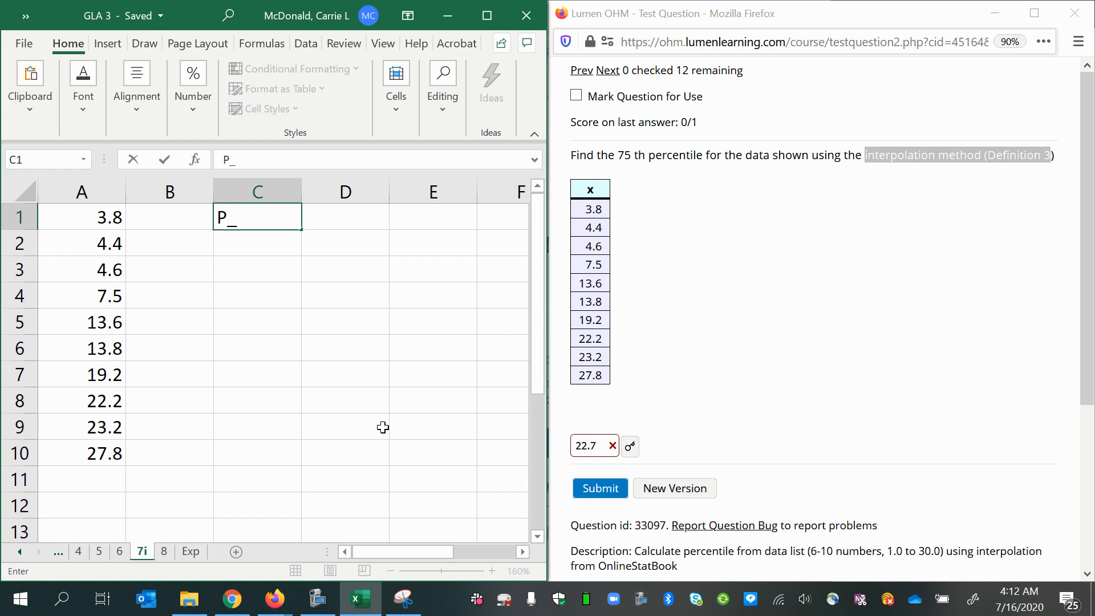
{"action": "type", "text": "75"}
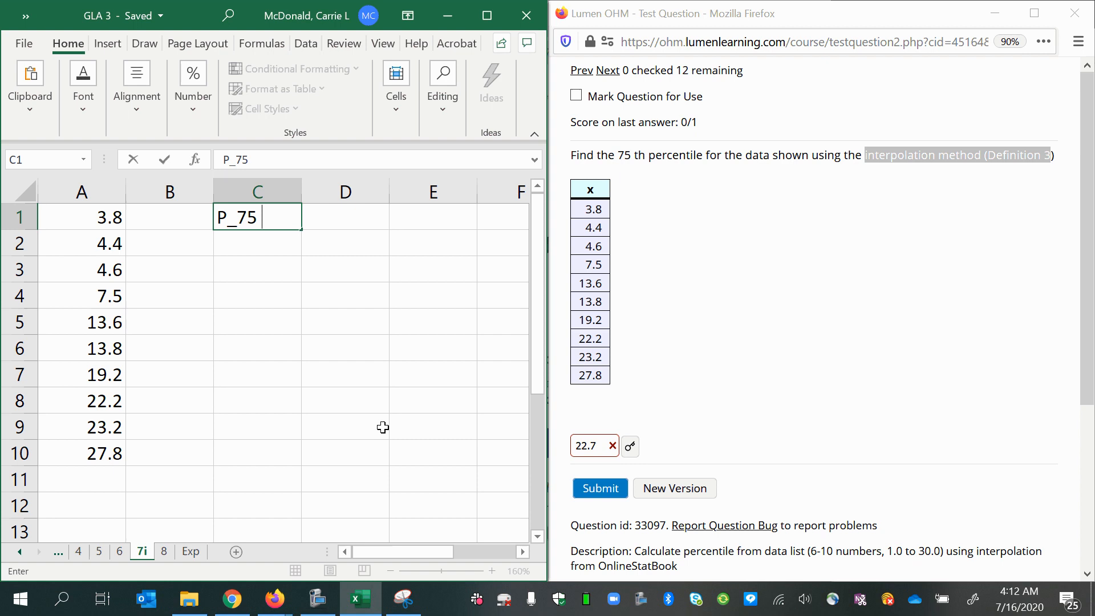
{"action": "type", "text": "="}
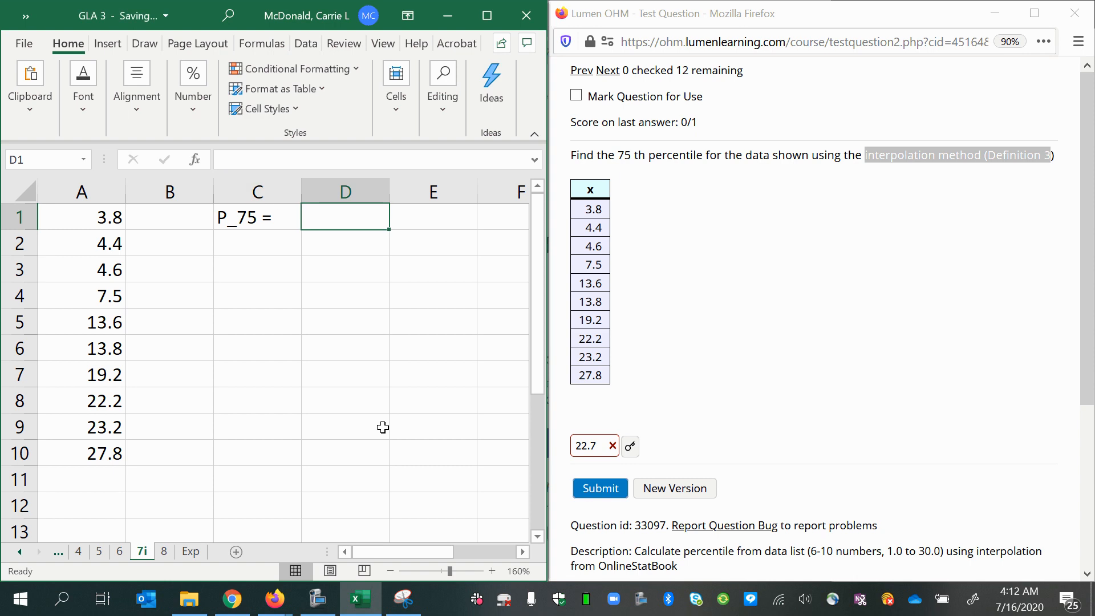
- Begin a '=per' formula in D1 so PERCENTILE.EXC is offered by autocomplete
{"action": "type", "text": "="}
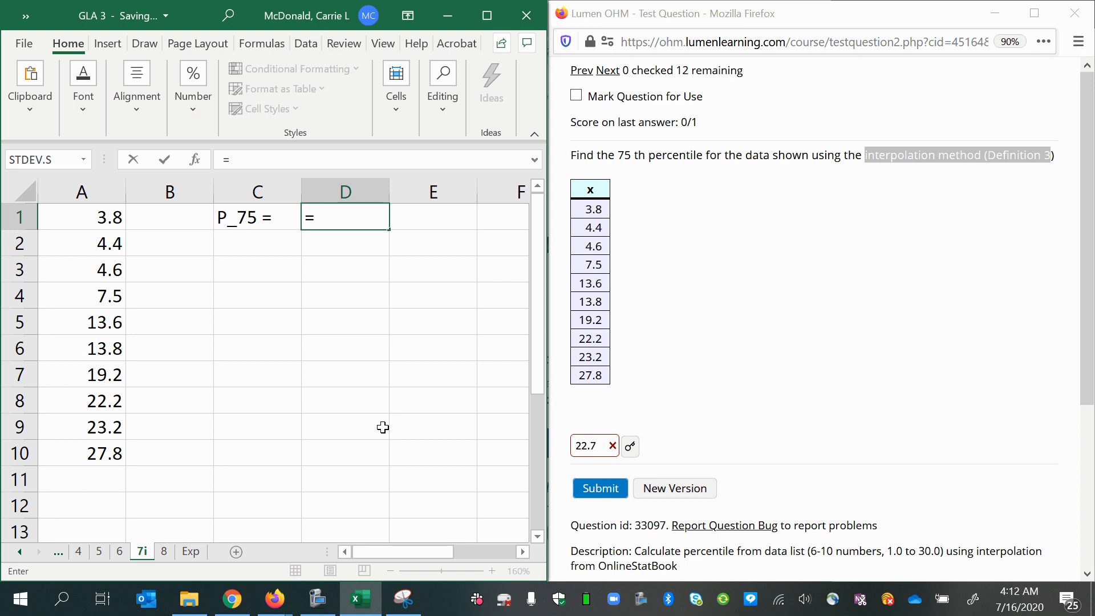
{"action": "type", "text": "pe"}
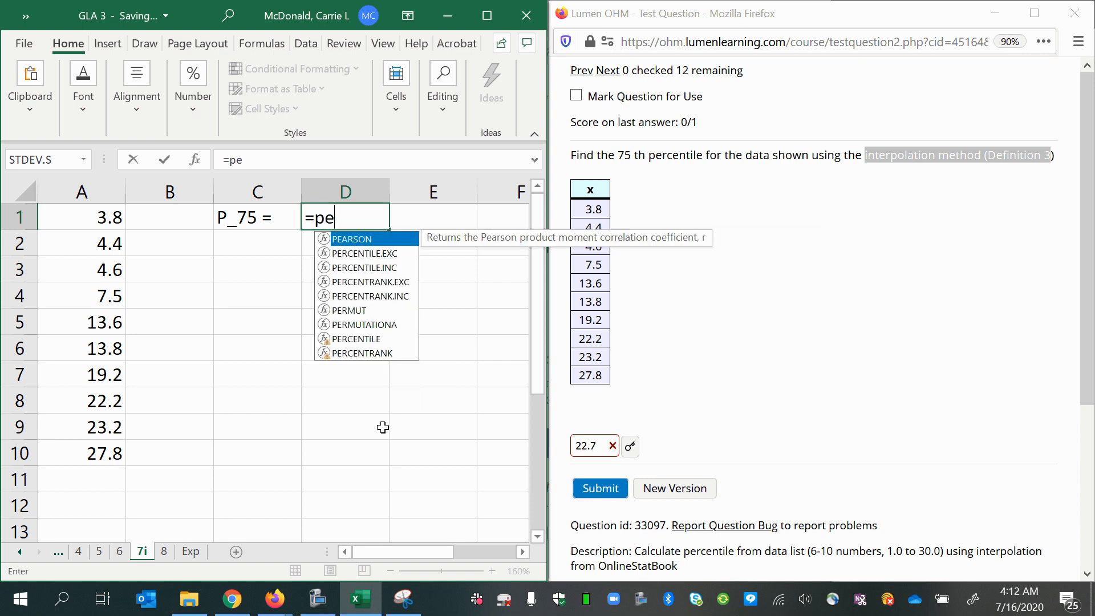
{"action": "type", "text": "r"}
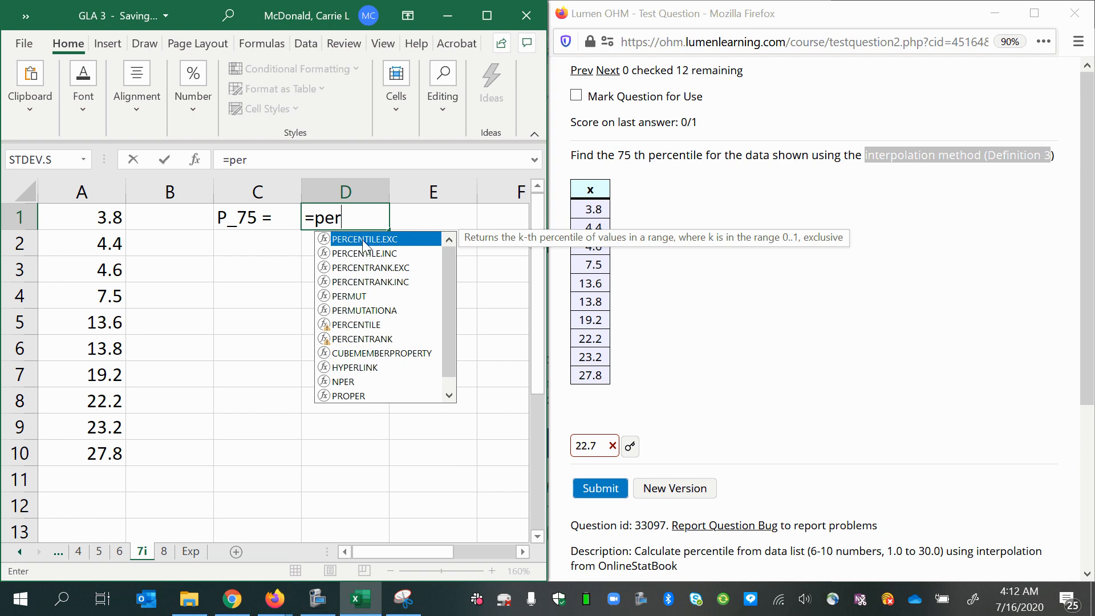
{"action": "mouse_move", "coordinate": [374, 248]}
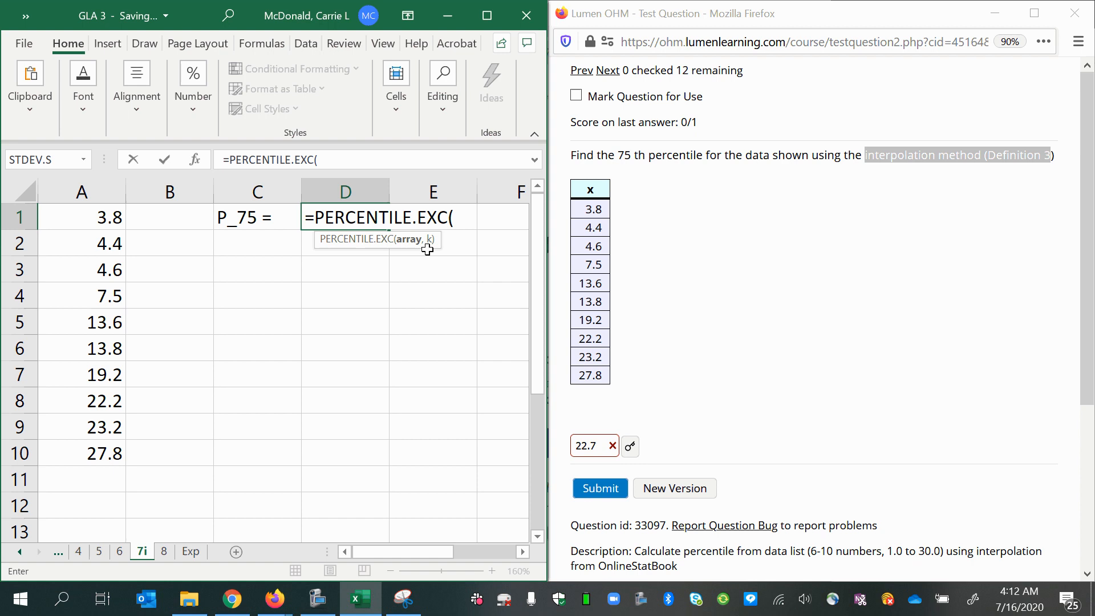
{"action": "mouse_move", "coordinate": [430, 249]}
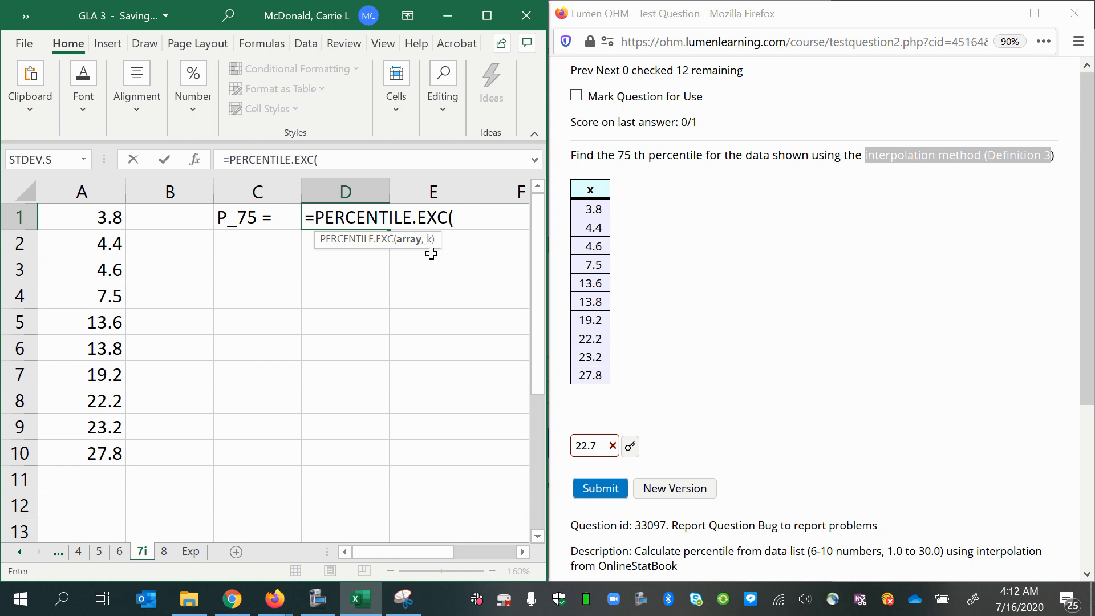
{"action": "mouse_move", "coordinate": [431, 249]}
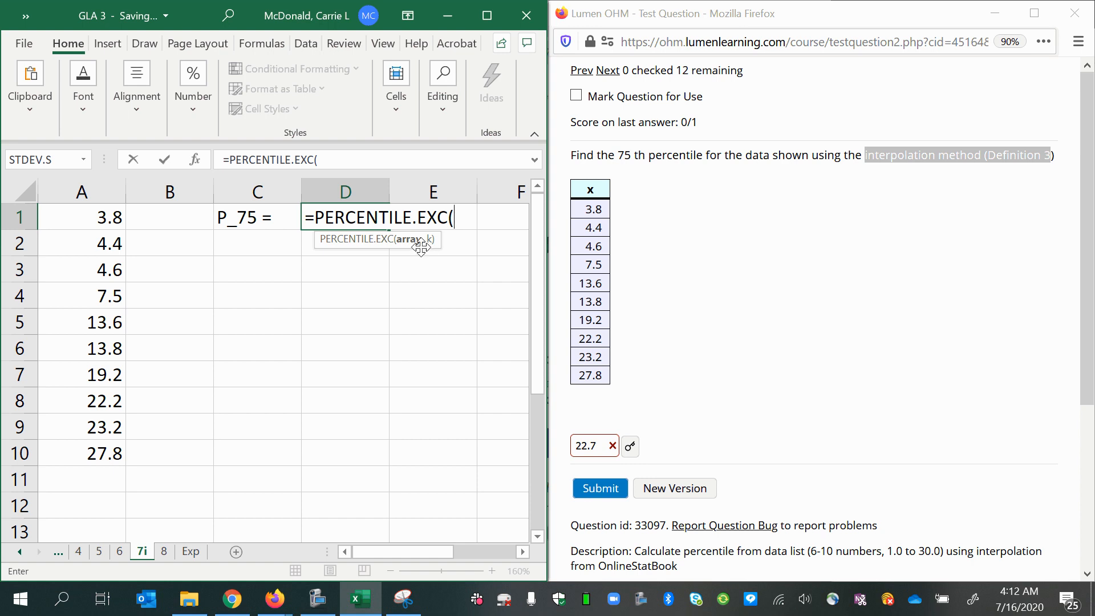
- Complete the formula as PERCENTILE.EXC(A:A,.75), returning 22.45 in D1
{"action": "left_click", "coordinate": [83, 192]}
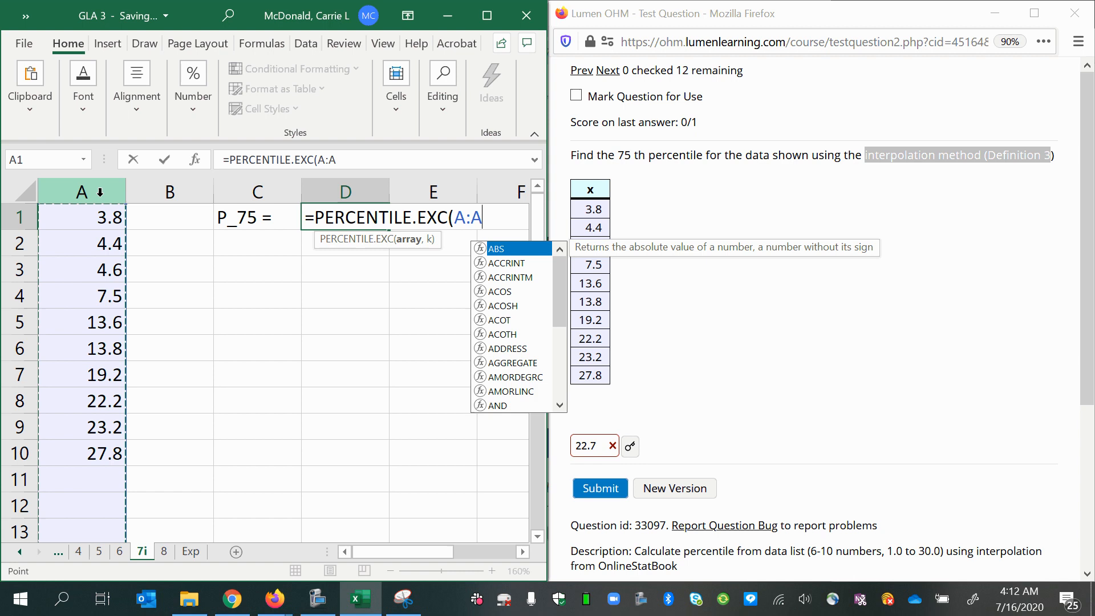
{"action": "type", "text": ","}
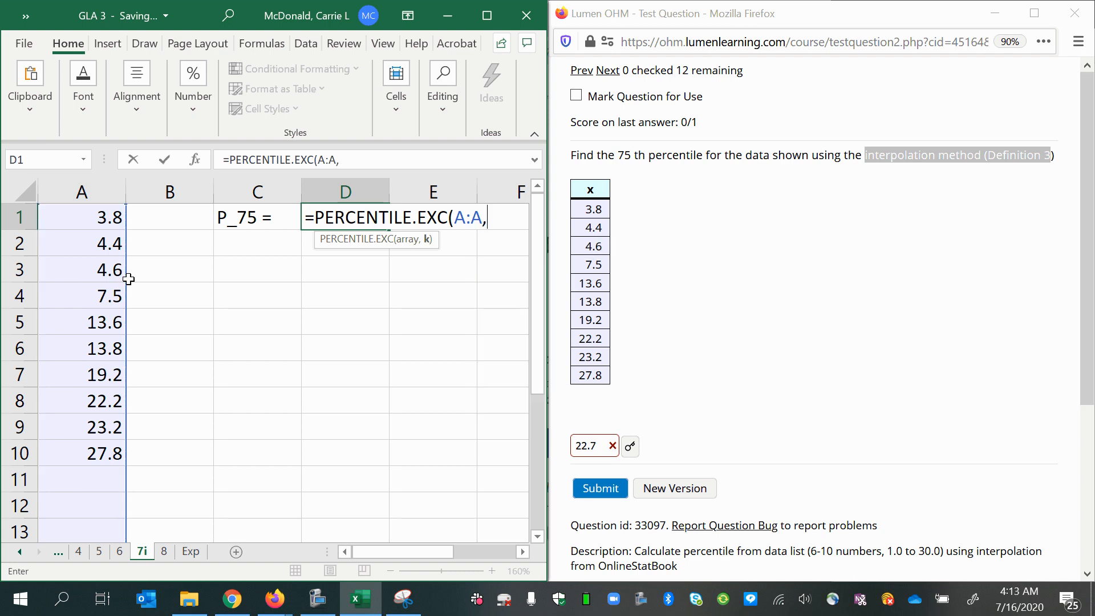
{"action": "type", "text": "."}
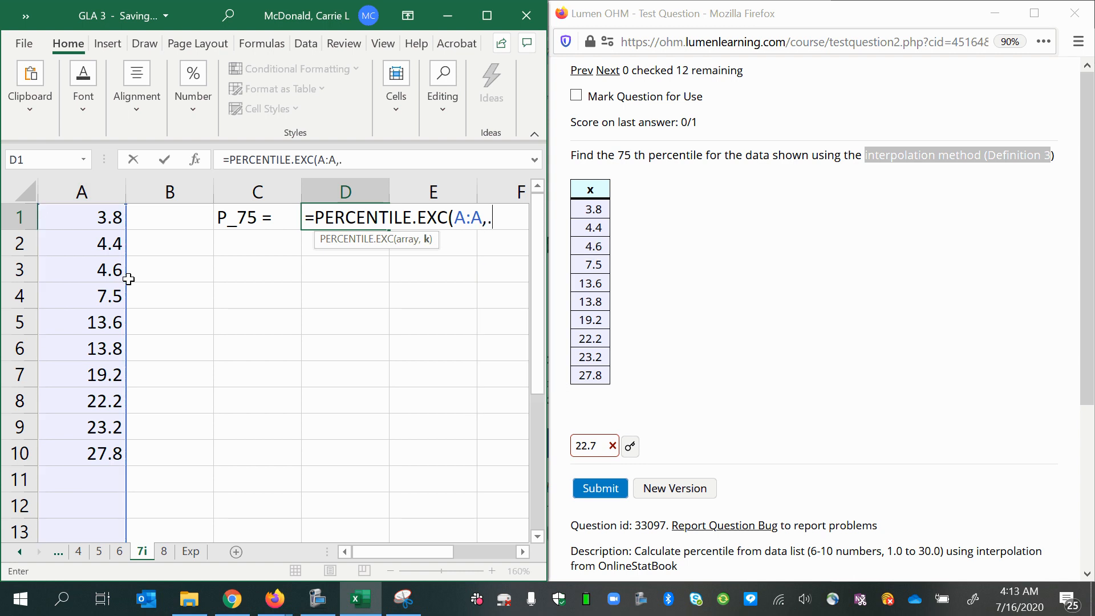
{"action": "type", "text": ".75)"}
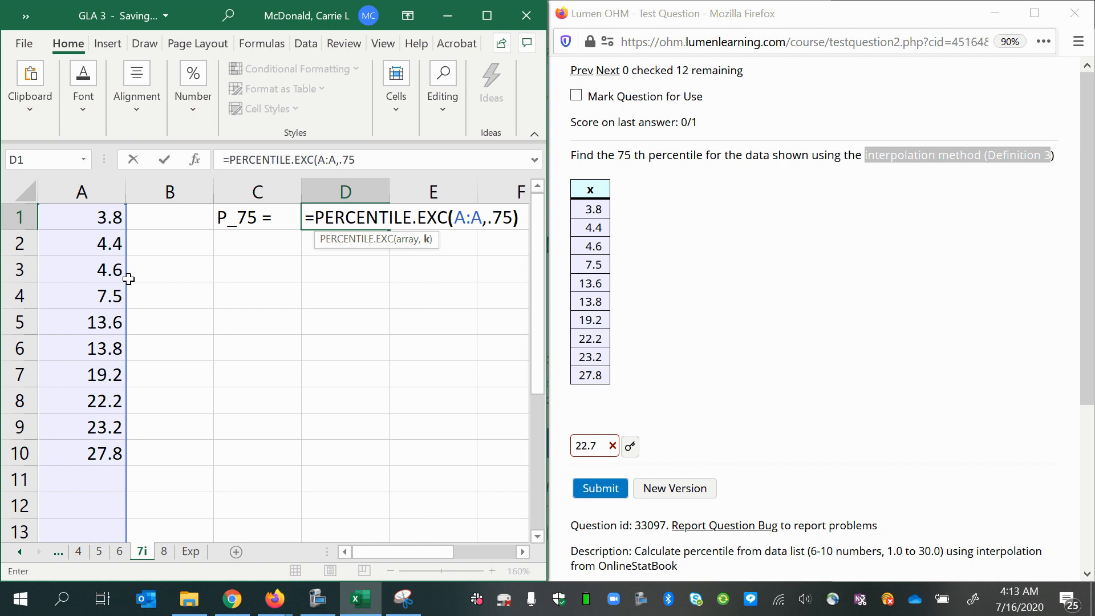
{"action": "key", "text": "Enter"}
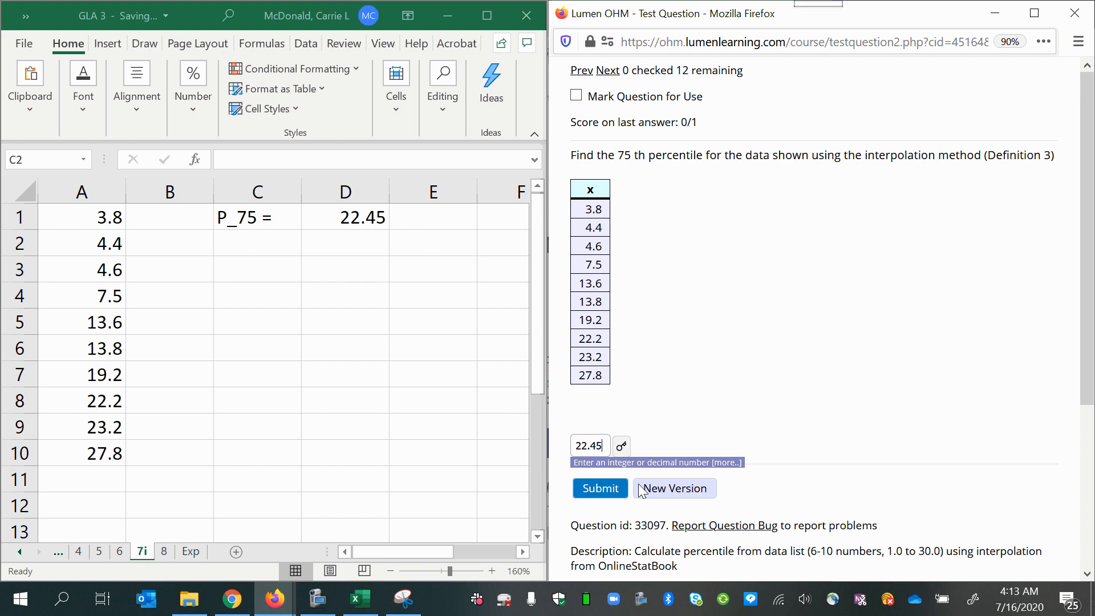
- Submit 22.45 as the answer and have it graded correct (1/1)
{"action": "left_click", "coordinate": [600, 489]}
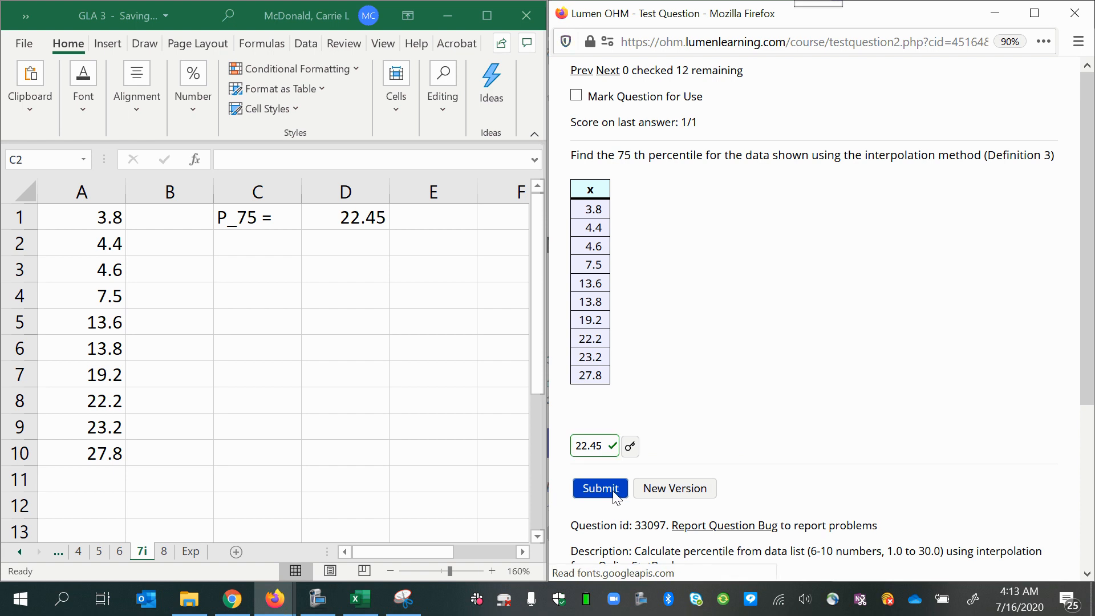